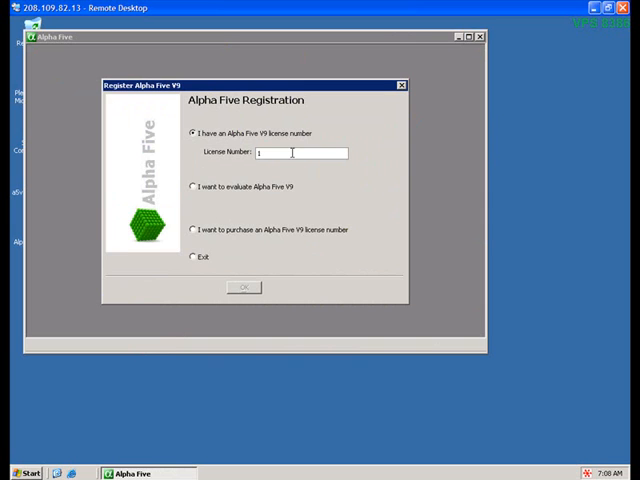
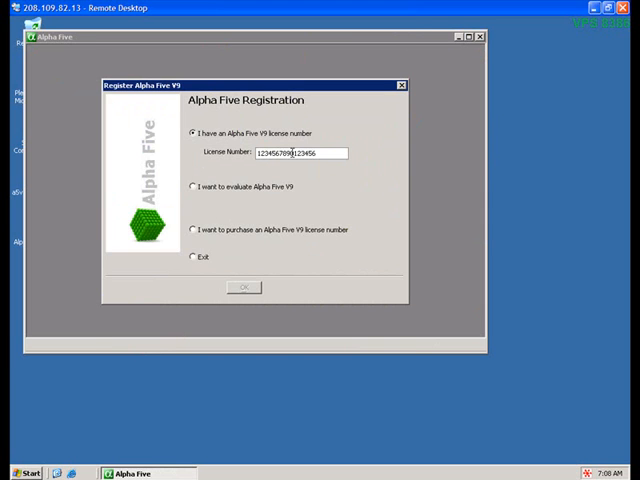
pyautogui.click(244, 288)
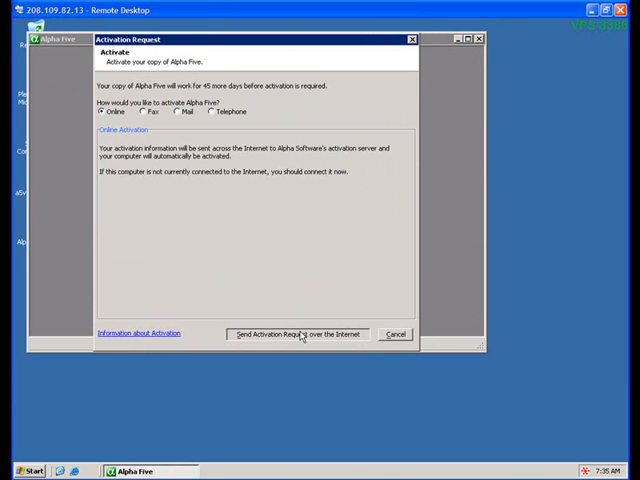
pyautogui.click(298, 334)
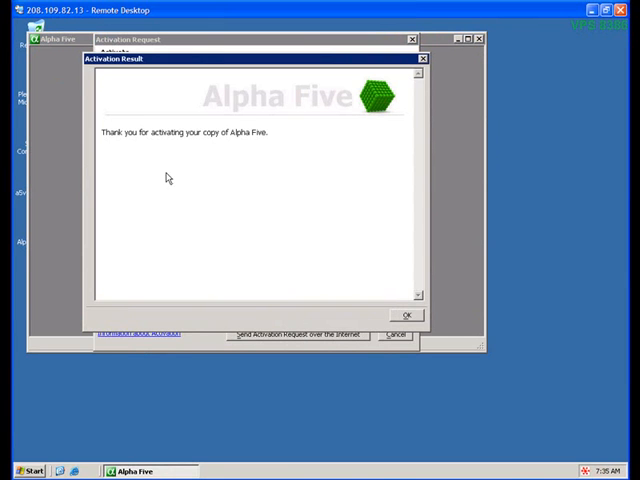
pyautogui.click(404, 314)
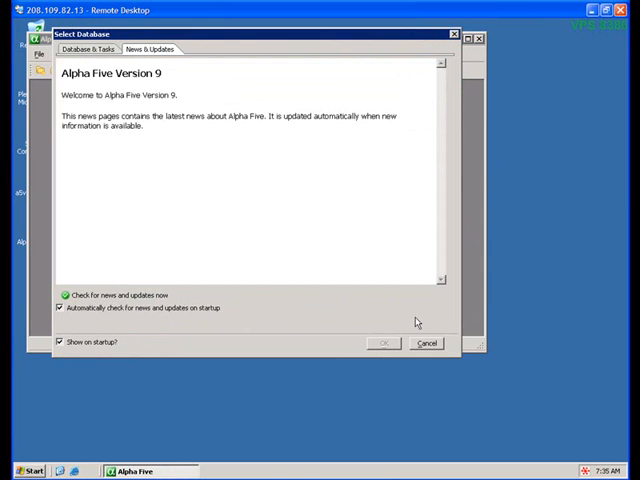
# - Create a new database file named AlphaFive
pyautogui.click(88, 48)
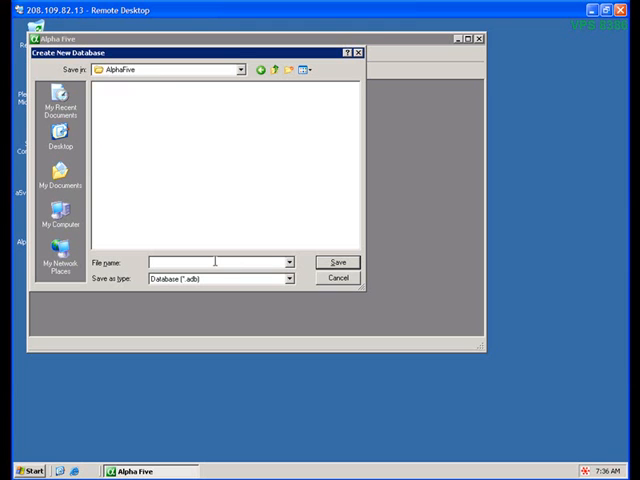
pyautogui.write('AlphaFive')
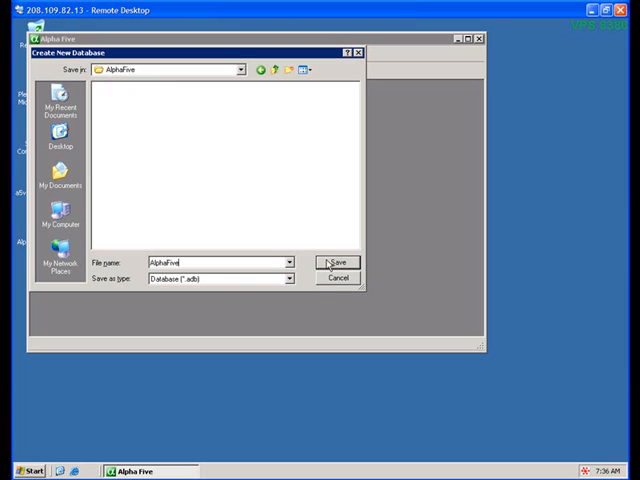
pyautogui.click(336, 262)
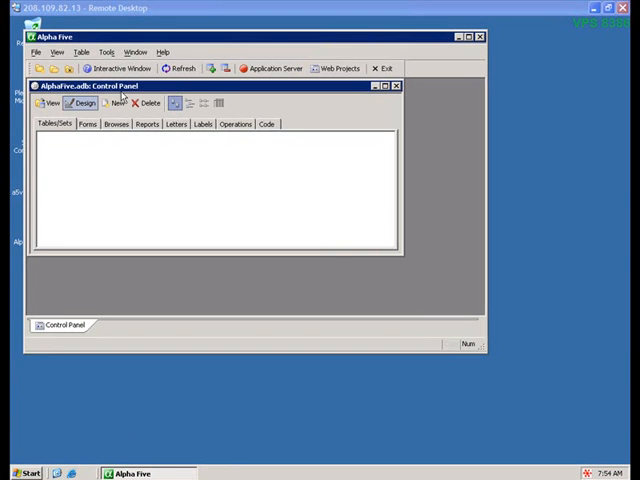
# - Add a server license key in Application Server Sessions settings and activate it
pyautogui.click(106, 52)
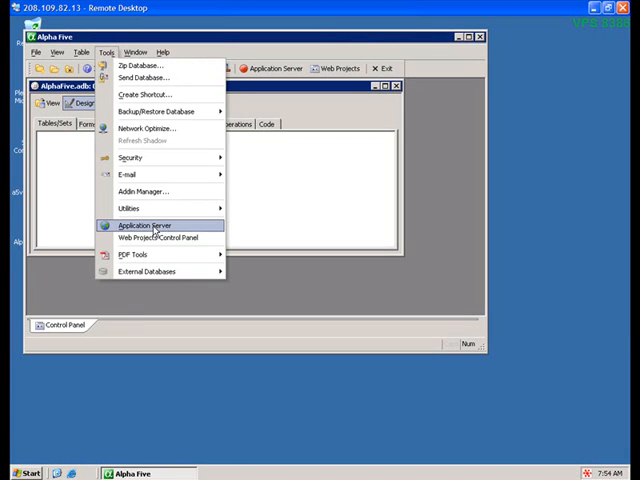
pyautogui.click(144, 224)
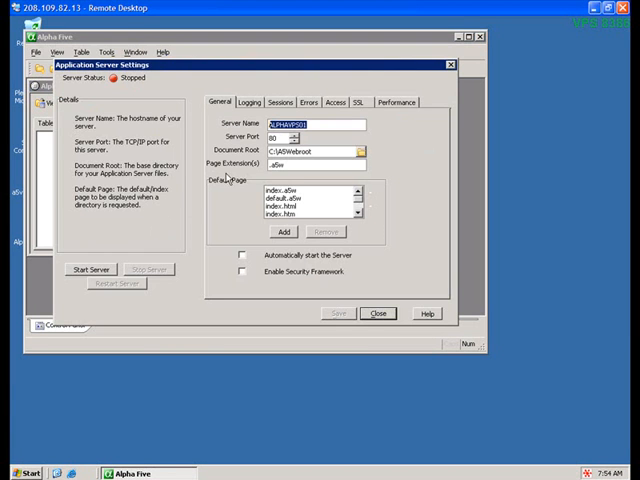
pyautogui.click(280, 100)
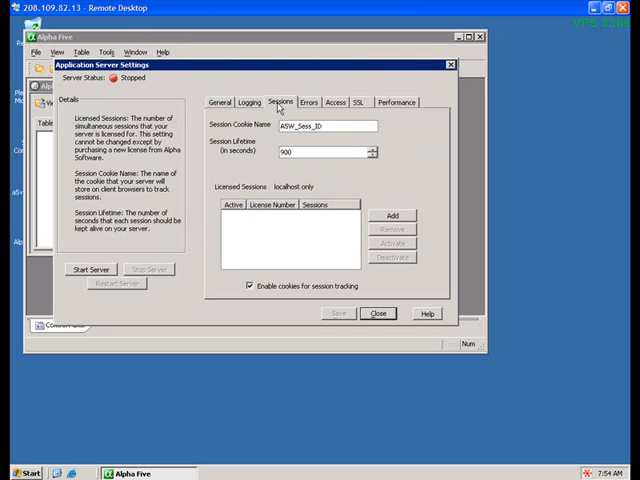
pyautogui.click(392, 216)
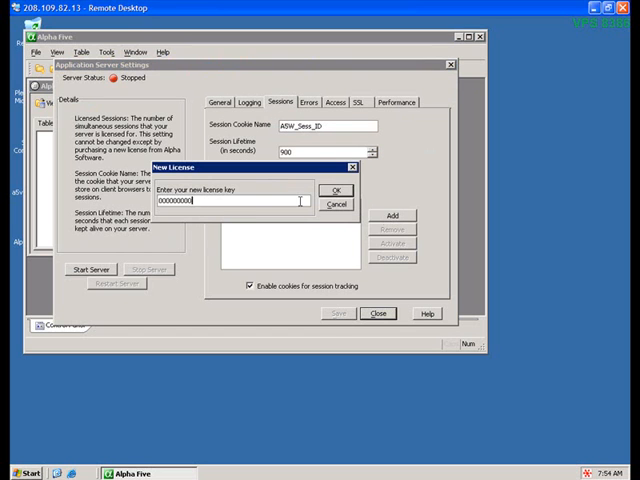
pyautogui.click(336, 192)
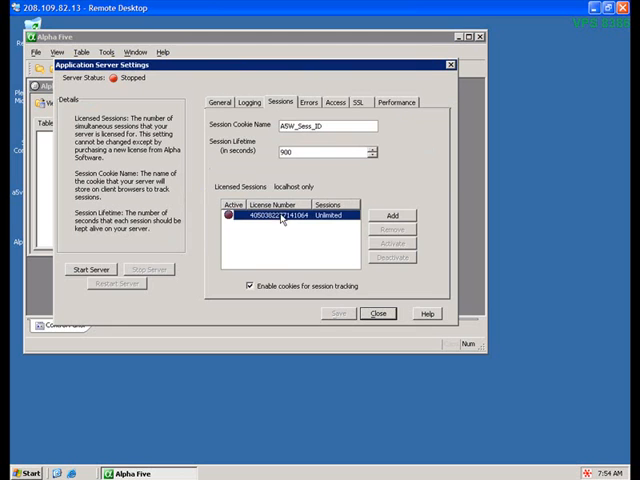
pyautogui.click(392, 244)
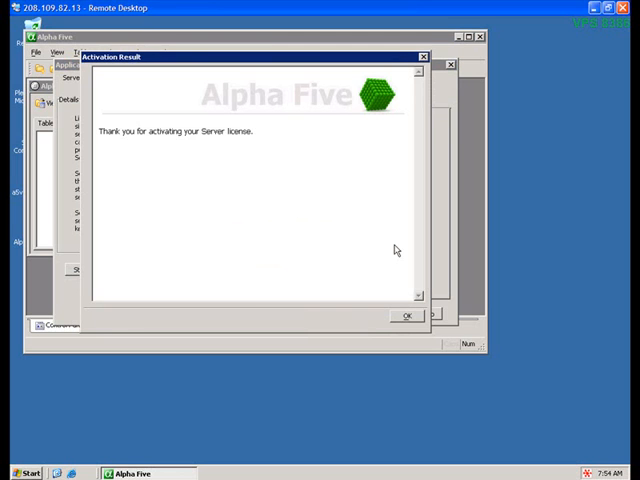
pyautogui.click(404, 316)
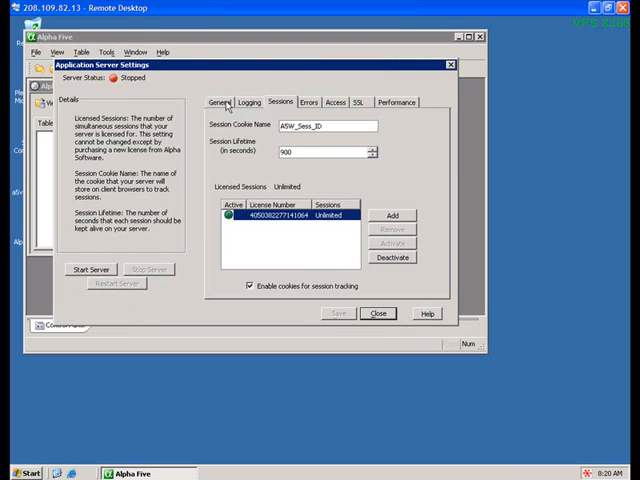
# - Enable automatic server start and let it create the C:\A5Webroot document root
pyautogui.click(220, 102)
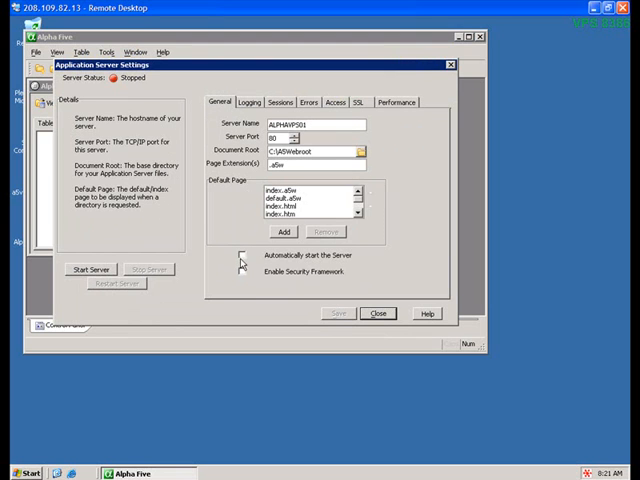
pyautogui.click(240, 256)
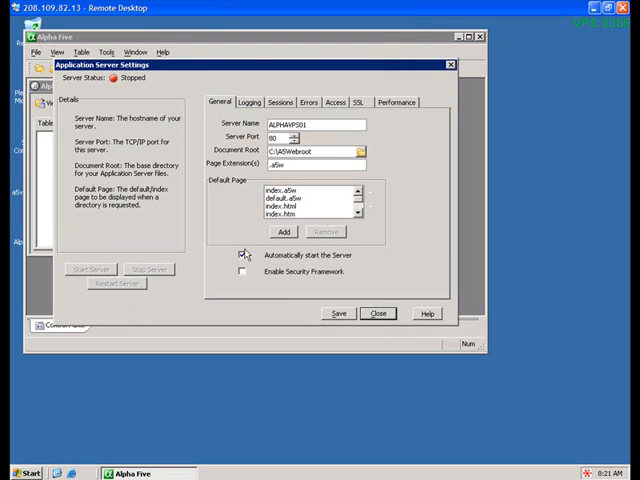
pyautogui.click(338, 312)
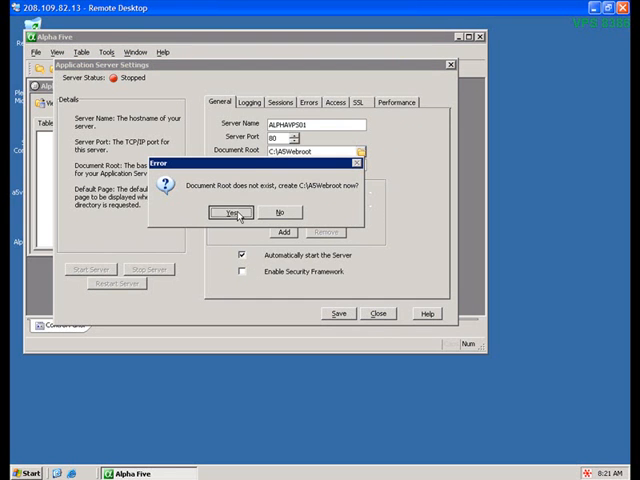
pyautogui.click(230, 212)
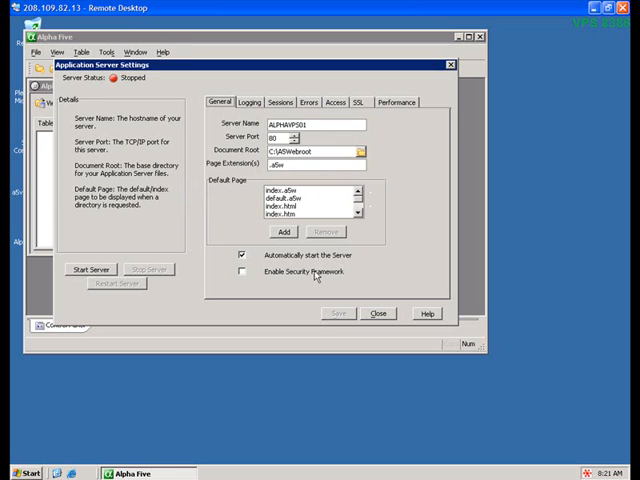
pyautogui.click(376, 312)
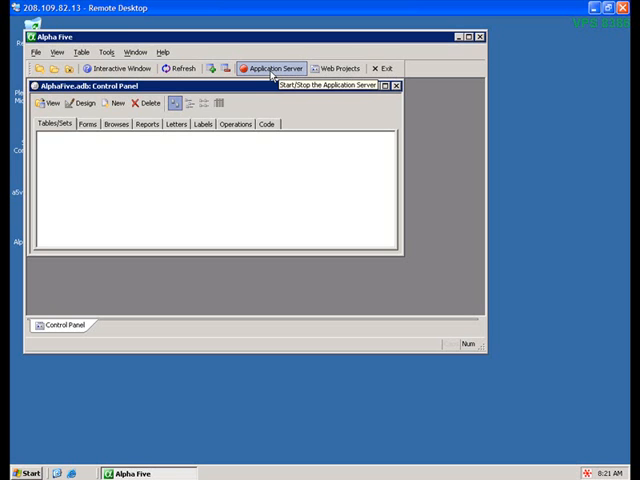
pyautogui.click(272, 68)
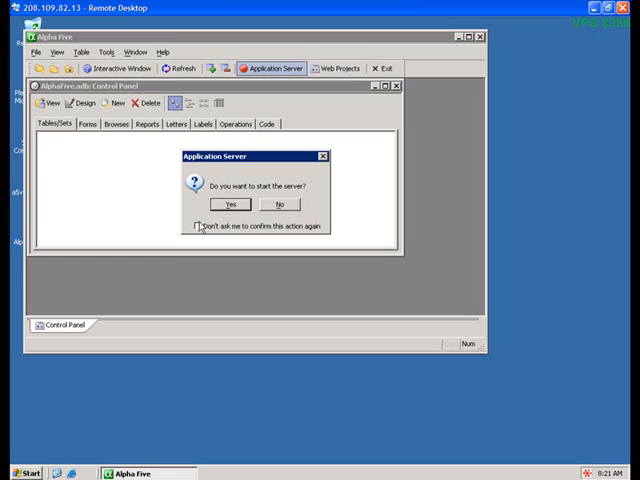
pyautogui.click(230, 204)
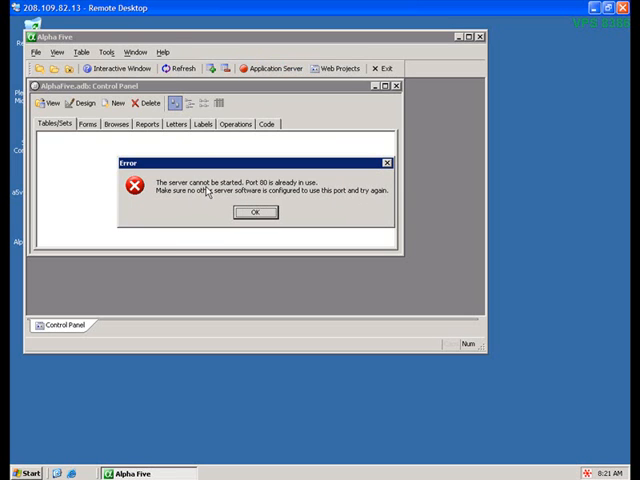
pyautogui.moveTo(194, 202)
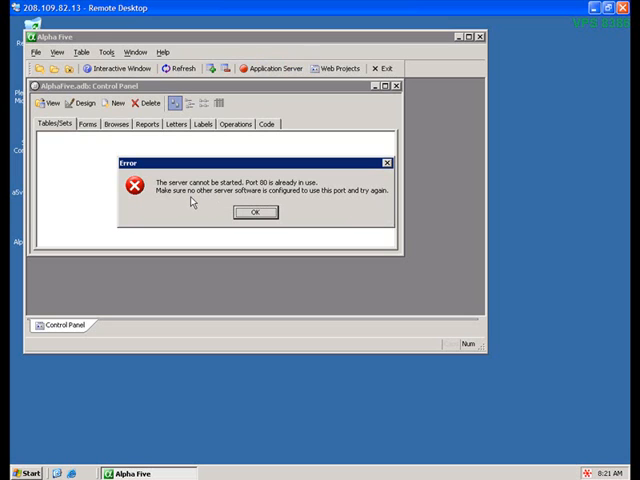
pyautogui.moveTo(258, 200)
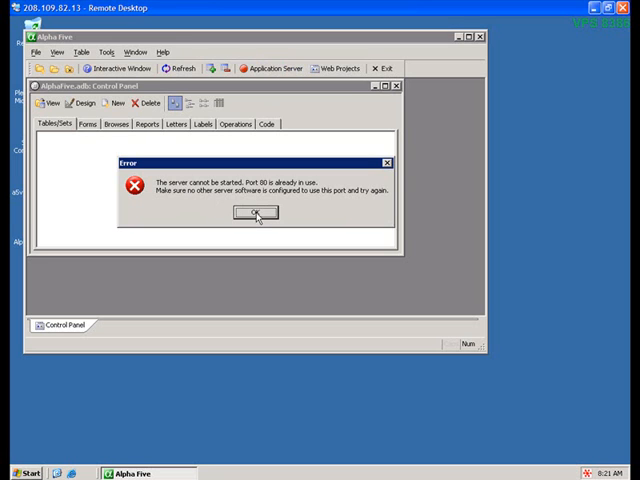
pyautogui.click(260, 216)
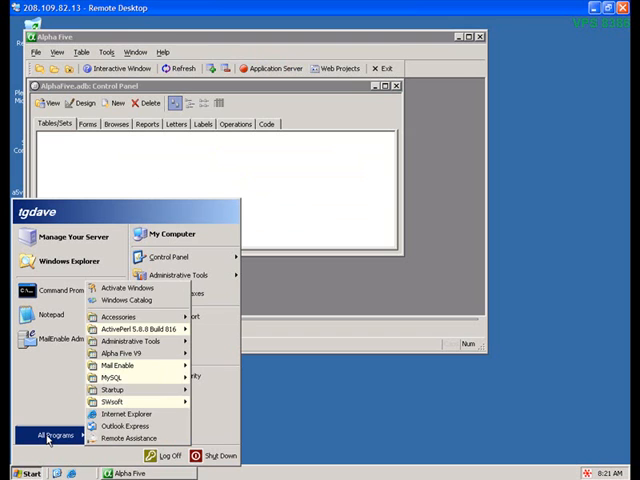
pyautogui.moveTo(140, 340)
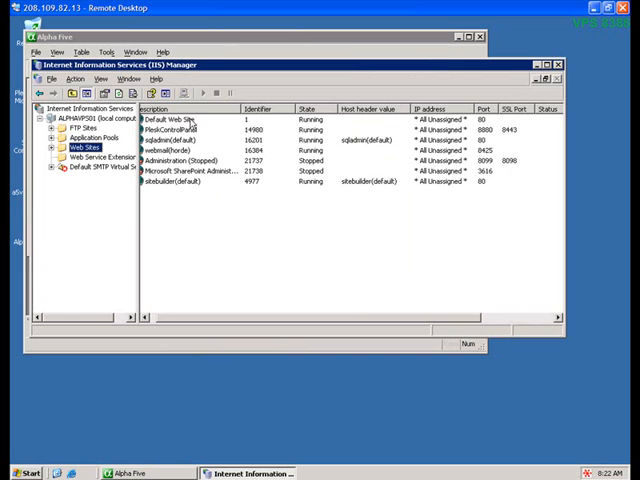
# - Delete the Default Web Site and stop the other running web site
pyautogui.click(176, 132)
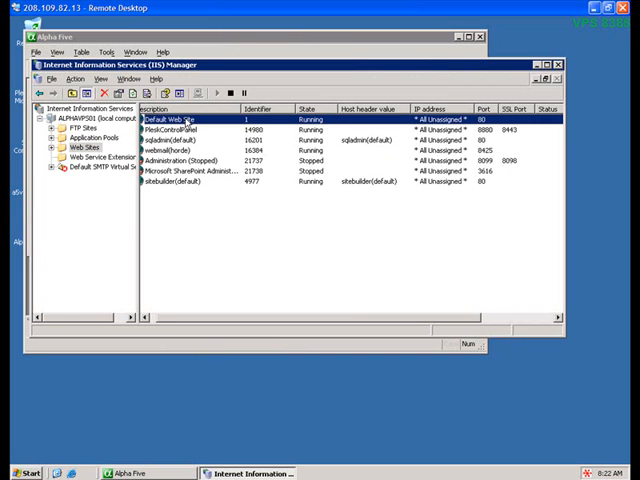
pyautogui.rightClick(184, 116)
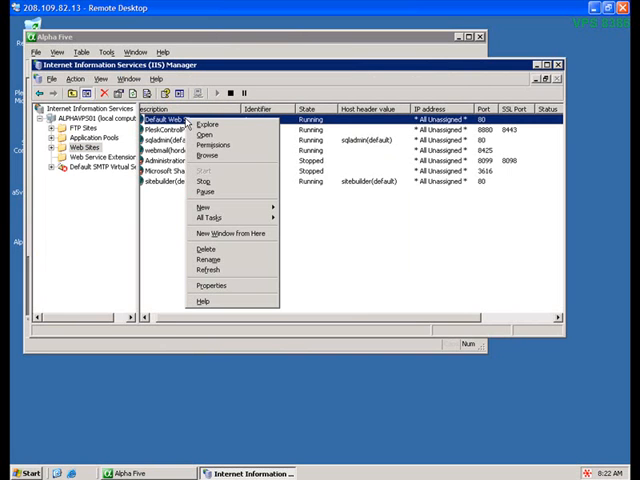
pyautogui.moveTo(206, 248)
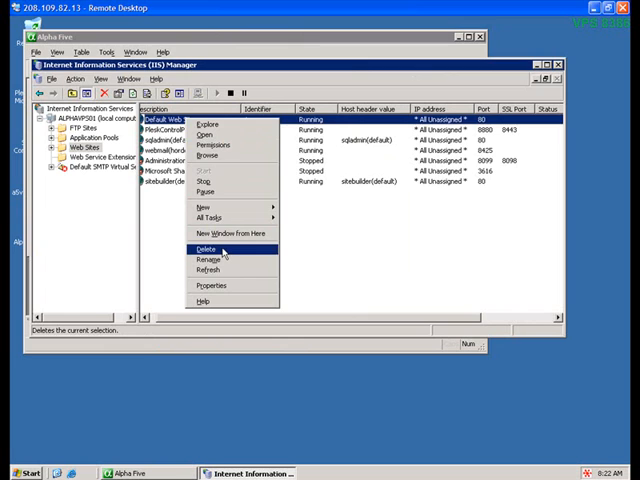
pyautogui.click(204, 248)
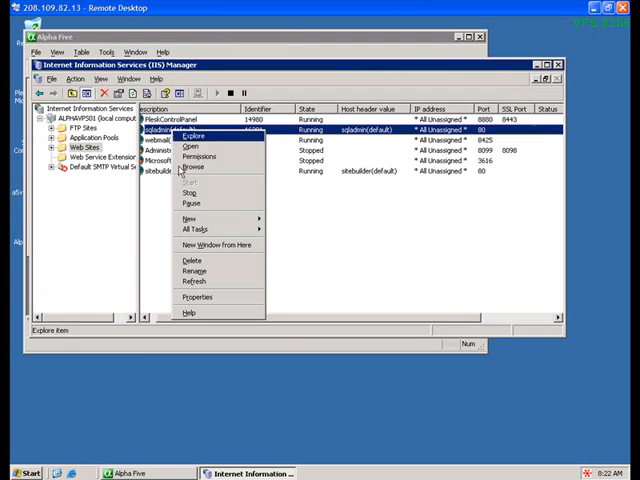
pyautogui.click(192, 260)
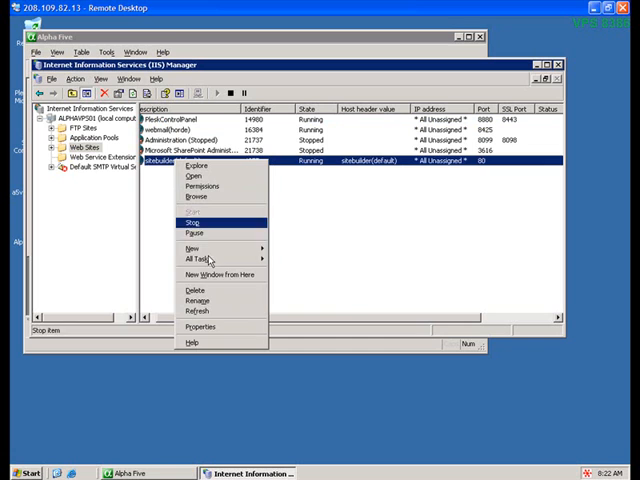
pyautogui.click(192, 222)
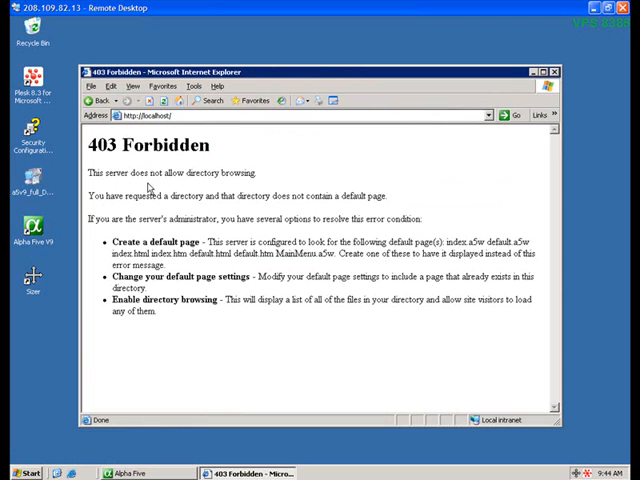
pyautogui.moveTo(222, 188)
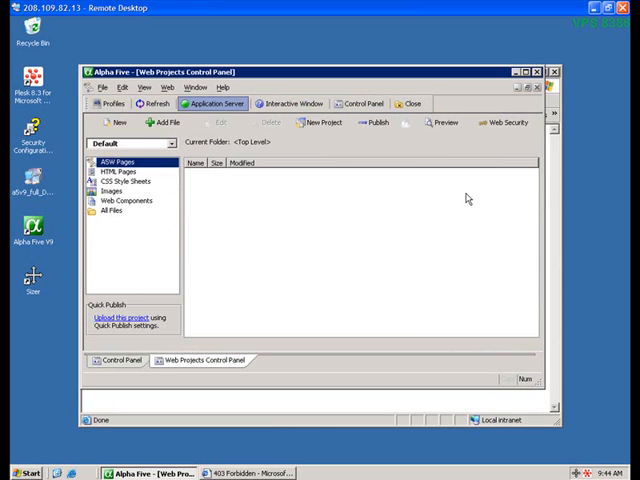
pyautogui.moveTo(152, 150)
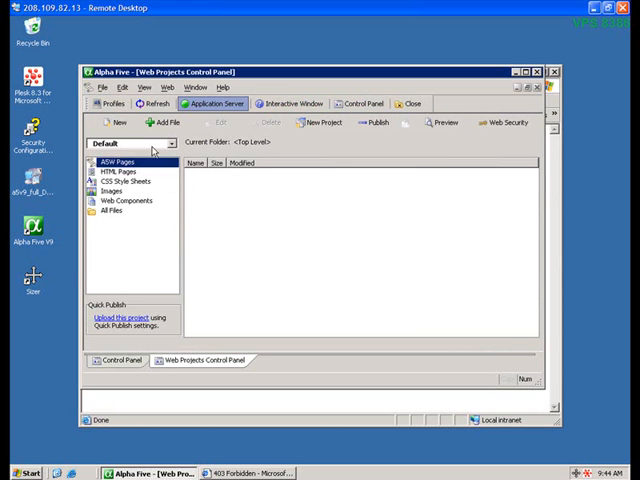
# - Start a new file in the Default web project
pyautogui.click(116, 122)
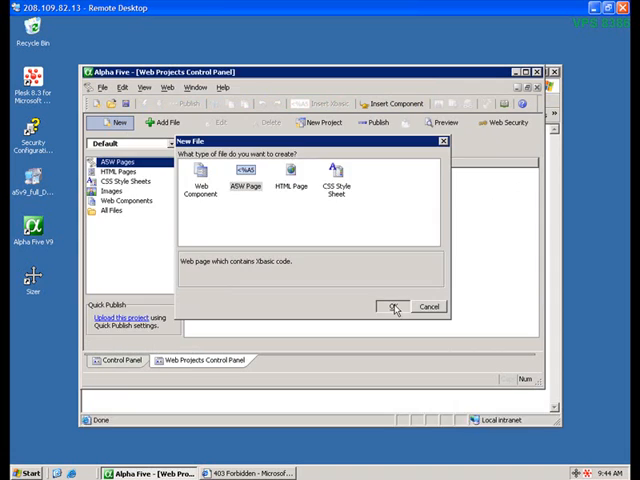
# - Write the Hello World greeting in blue Georgia text and save it as index.a5w
pyautogui.click(392, 306)
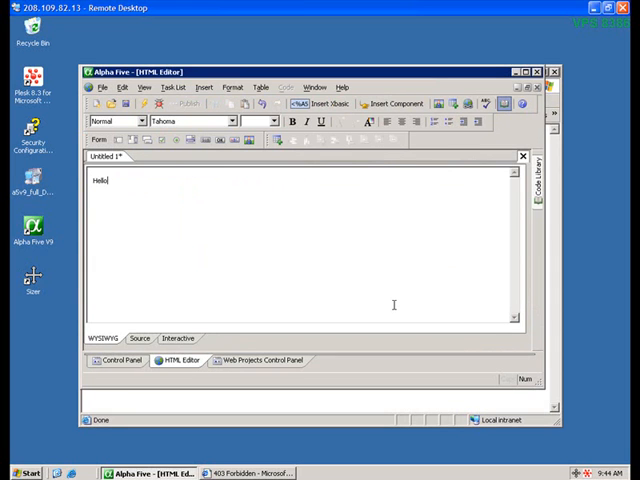
pyautogui.write('World,')
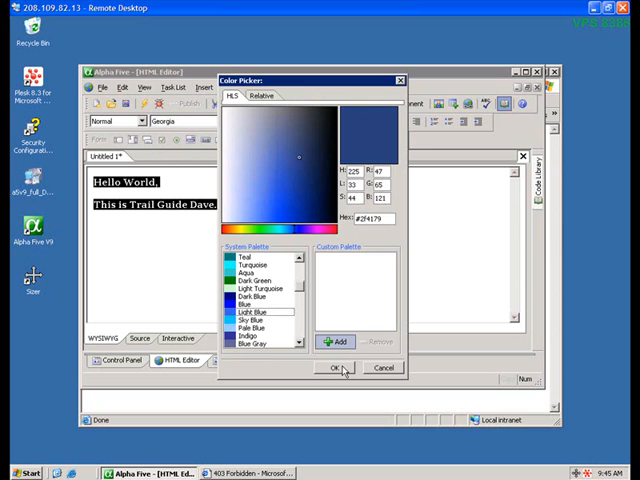
pyautogui.click(332, 368)
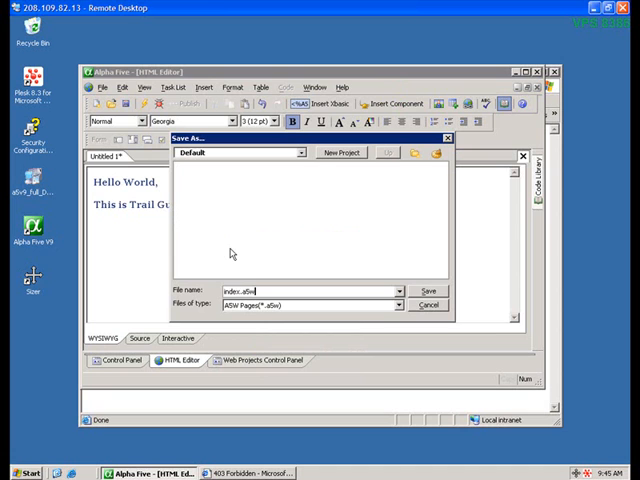
pyautogui.click(428, 292)
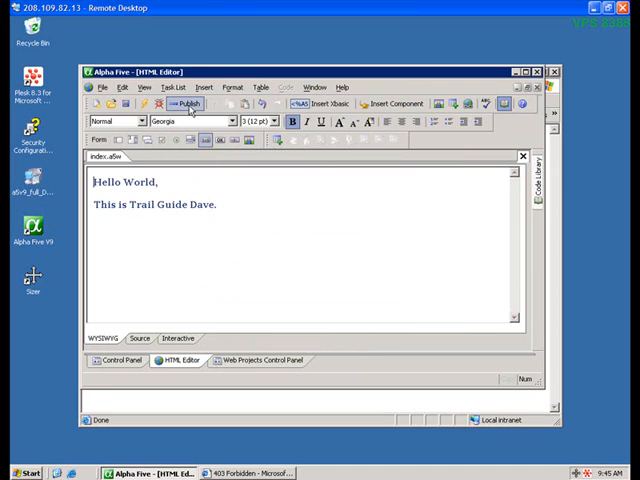
pyautogui.click(186, 104)
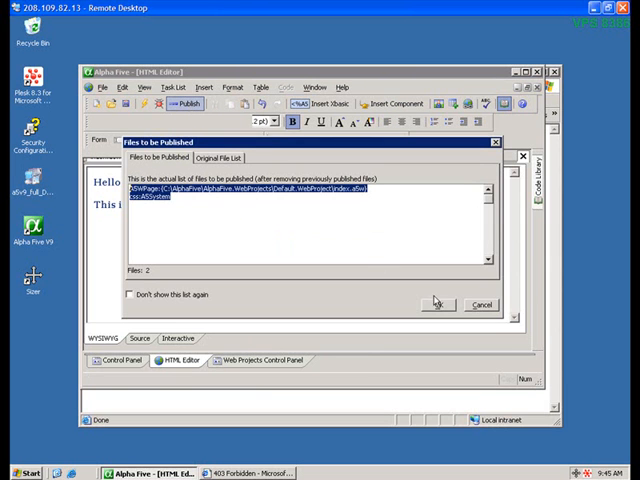
pyautogui.click(436, 304)
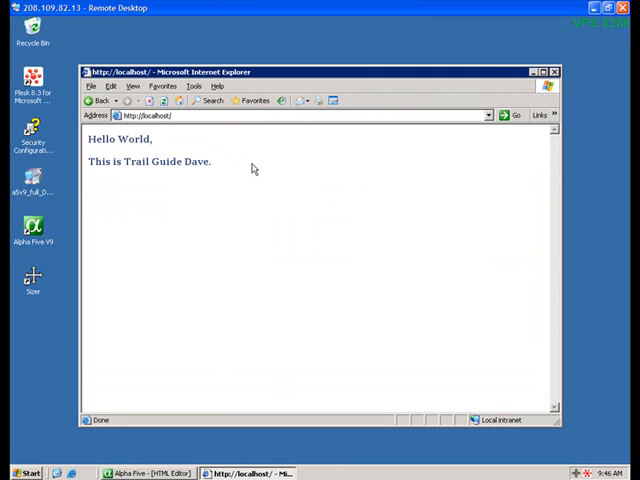
pyautogui.moveTo(198, 268)
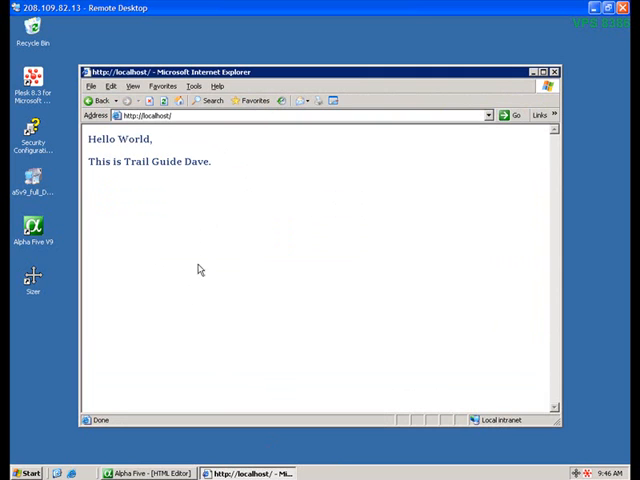
pyautogui.click(20, 472)
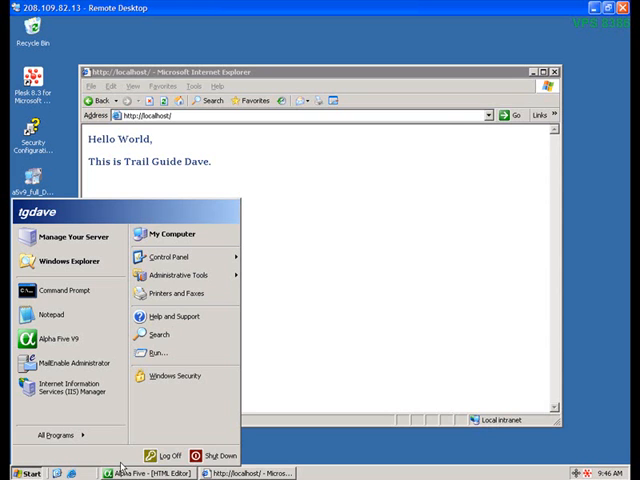
# - Disconnect the Remote Desktop session via Start > Shut Down > Disconnect
pyautogui.click(212, 456)
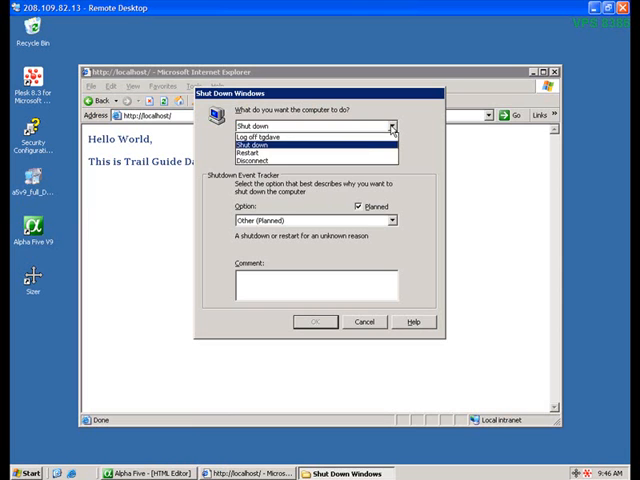
pyautogui.moveTo(276, 160)
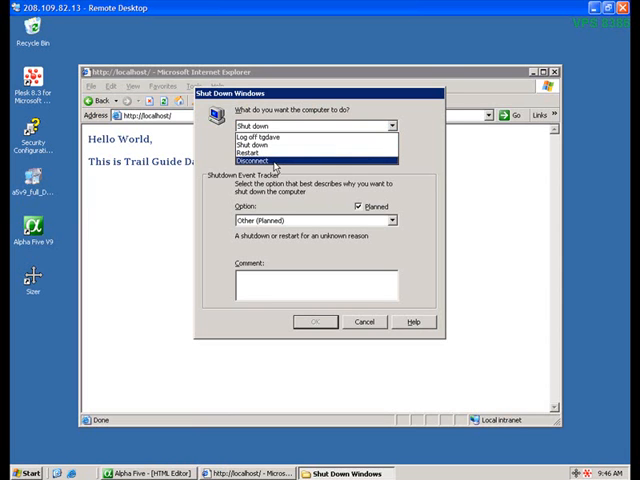
pyautogui.click(278, 160)
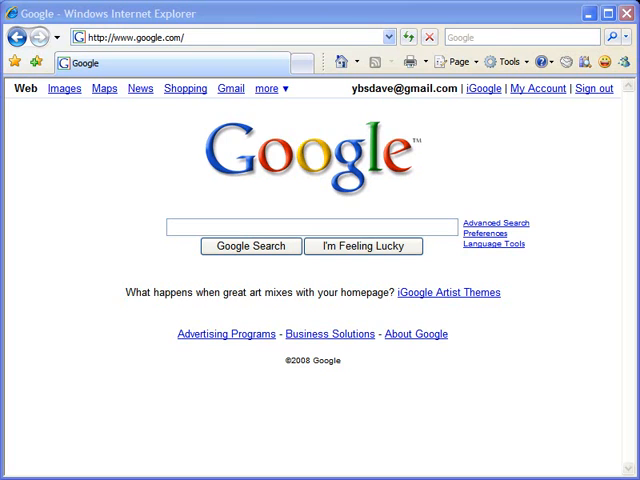
pyautogui.moveTo(298, 304)
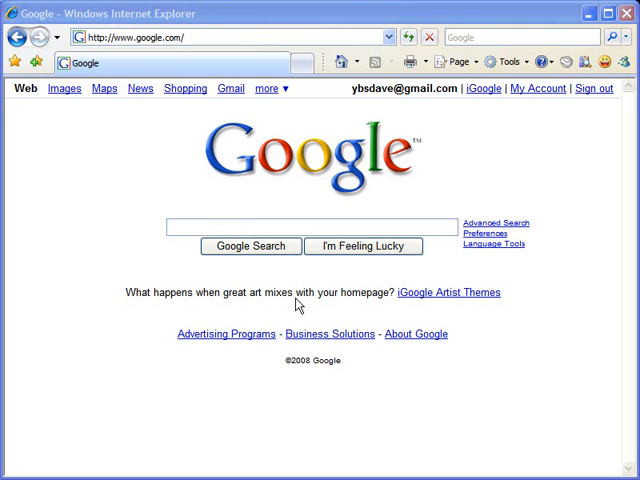
pyautogui.write('http://208.109.82.13/')
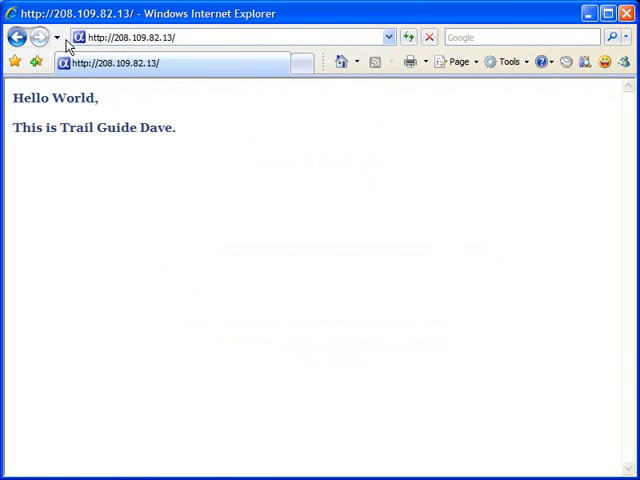
pyautogui.moveTo(158, 168)
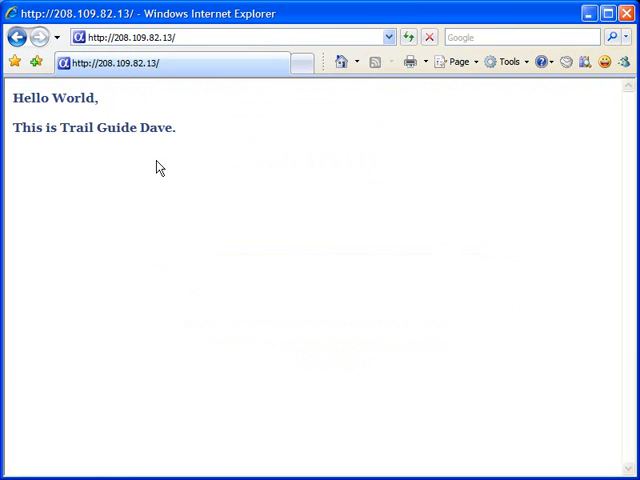
pyautogui.moveTo(436, 350)
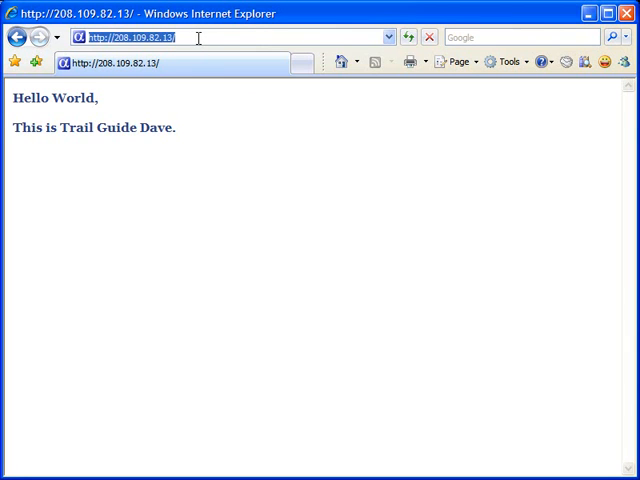
pyautogui.write('www.ajaxvideotutoria')
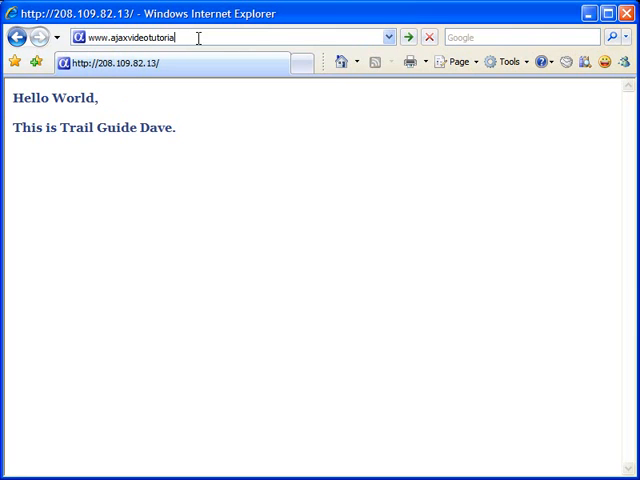
pyautogui.write('s.com')
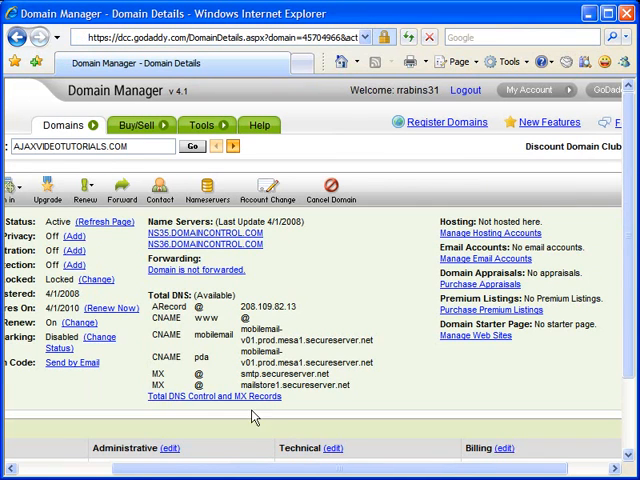
# - Point the @ A (Host) record to 208.109.82.13 and reopen the Remote Desktop session
pyautogui.click(216, 396)
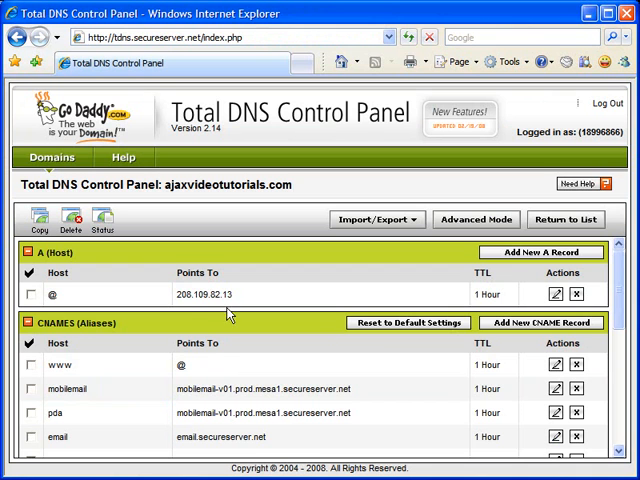
pyautogui.doubleClick(190, 294)
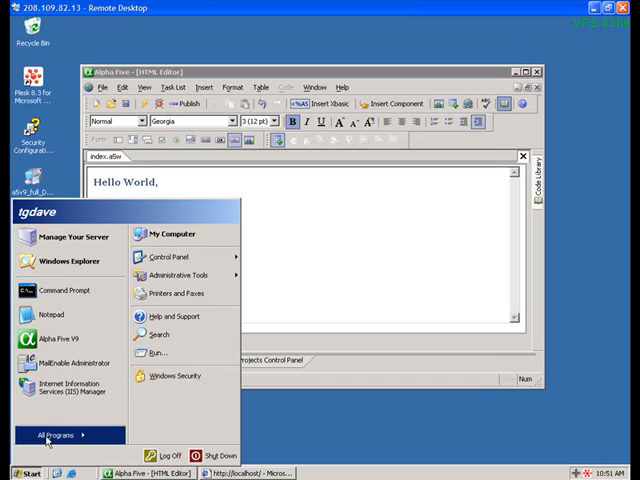
# - In IIS Manager, delete the Default FTP Site and confirm
pyautogui.click(52, 436)
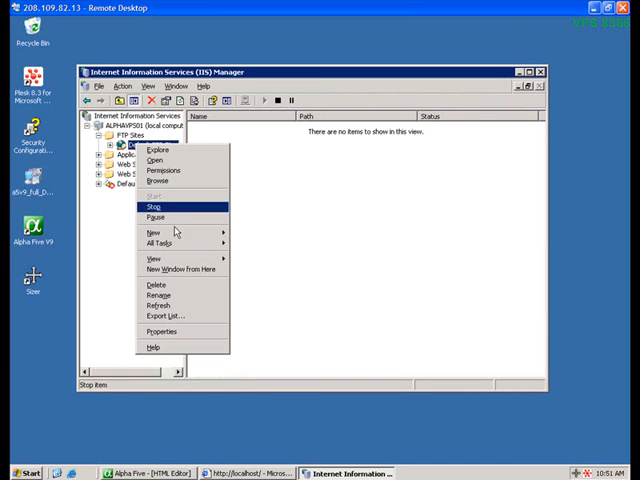
pyautogui.click(156, 284)
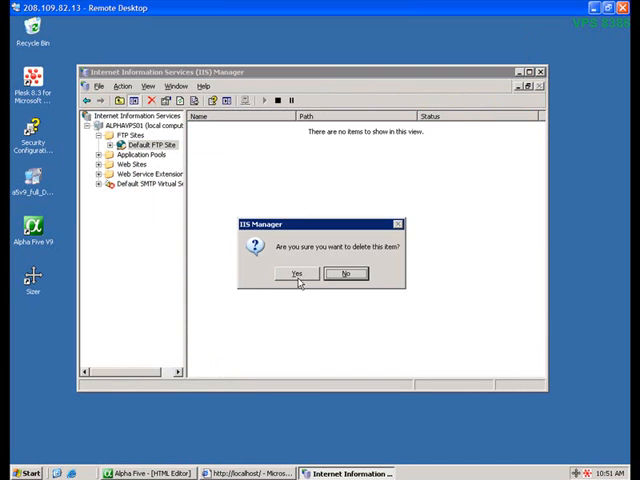
pyautogui.click(292, 272)
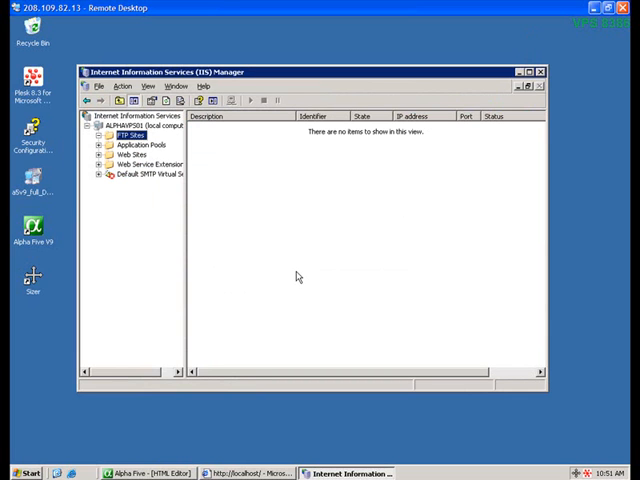
# - Start the New > FTP Site wizard from the FTP Sites folder
pyautogui.rightClick(128, 136)
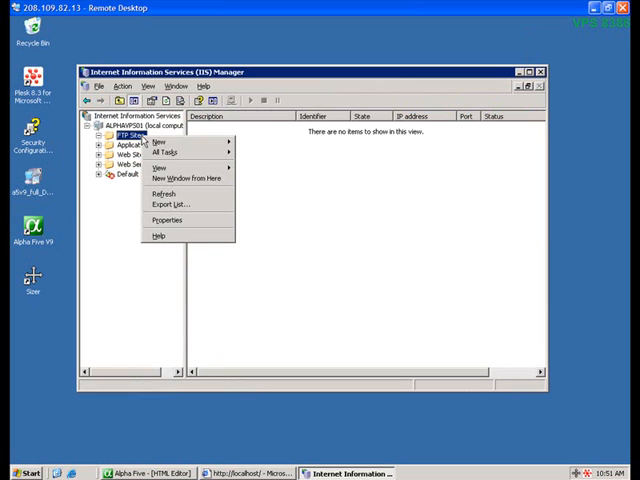
pyautogui.moveTo(160, 140)
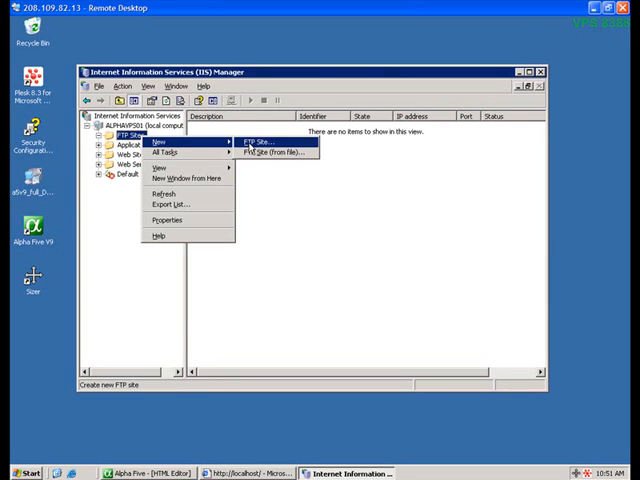
pyautogui.click(260, 140)
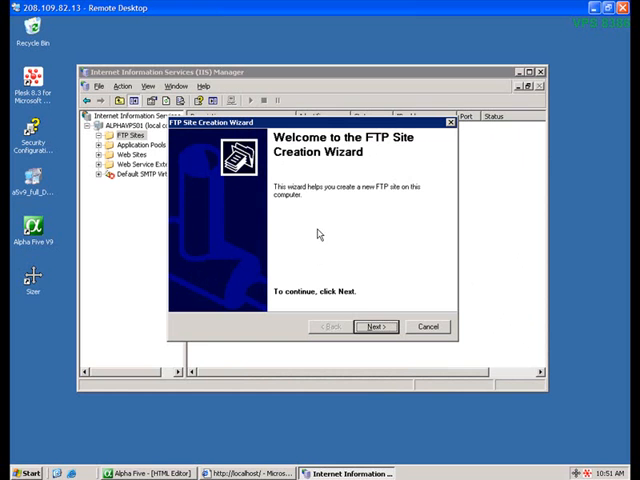
# - Name the new FTP site A5Webroot and keep Do not isolate users
pyautogui.click(376, 326)
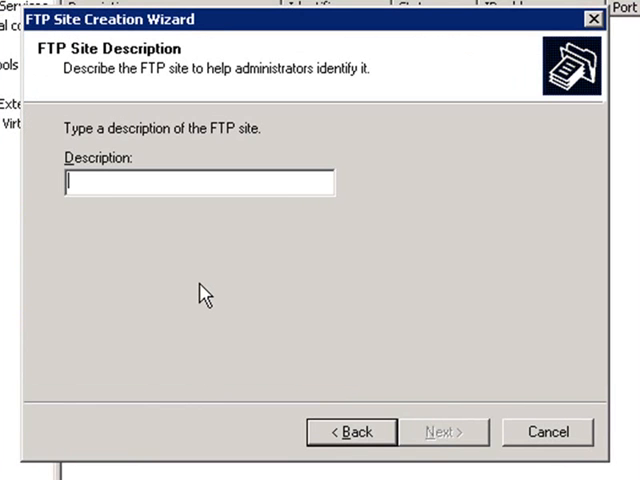
pyautogui.write('A5')
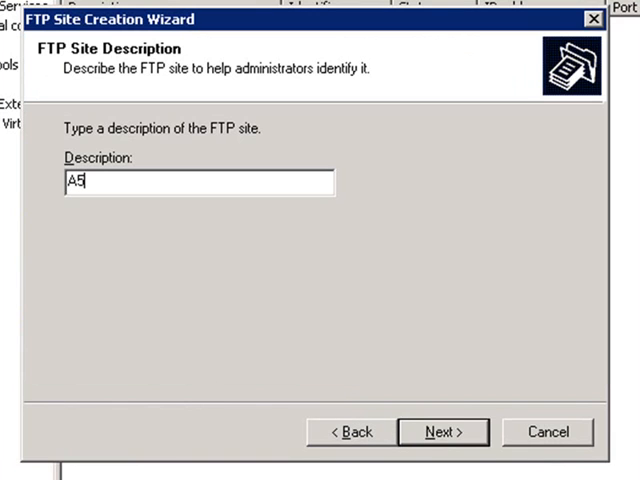
pyautogui.write('Webr')
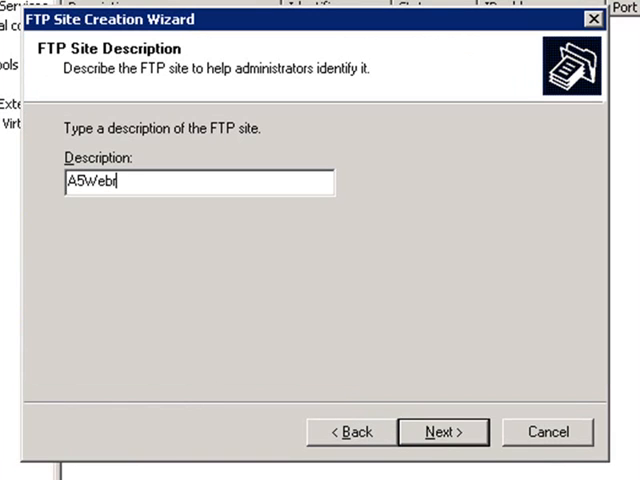
pyautogui.write('oot')
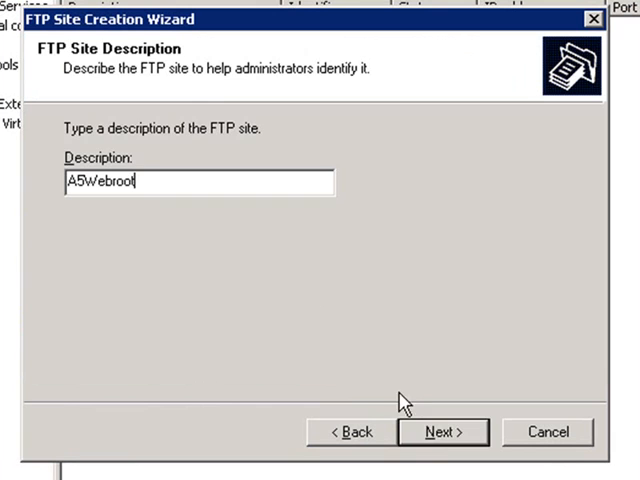
pyautogui.click(442, 432)
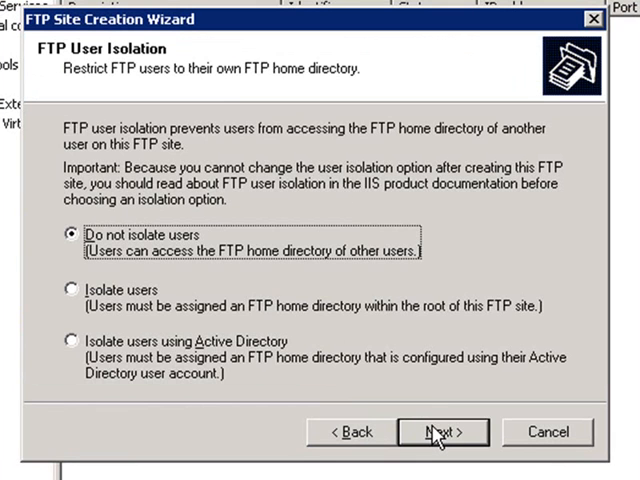
pyautogui.click(442, 432)
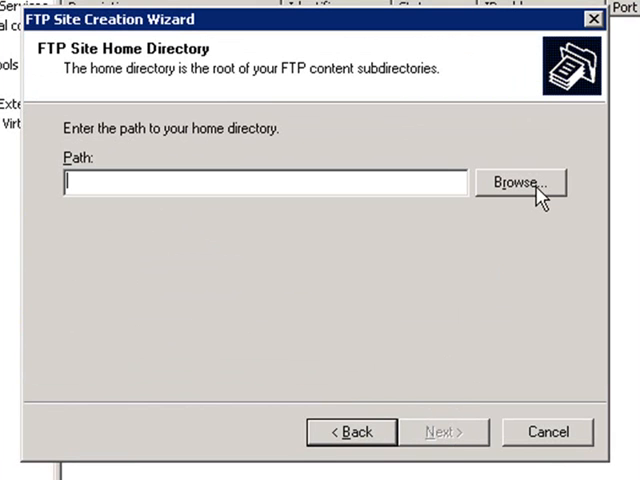
# - Set the home directory to C:\A5Webroot with Read and Write access and finish the site
pyautogui.click(520, 184)
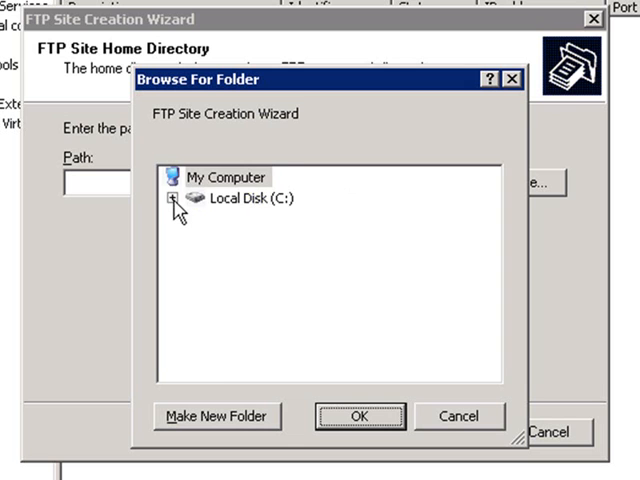
pyautogui.click(170, 196)
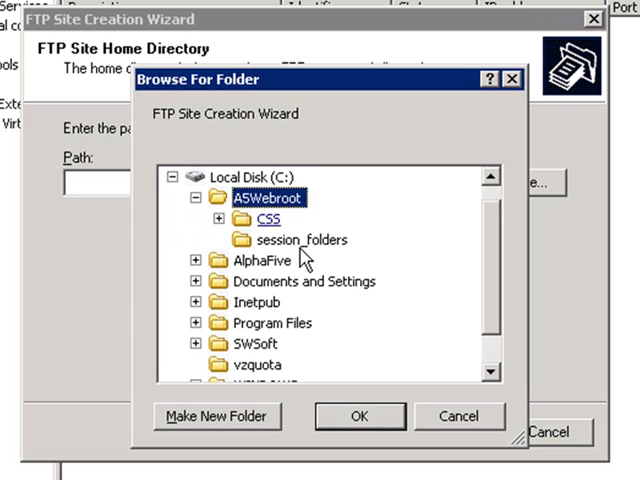
pyautogui.click(360, 416)
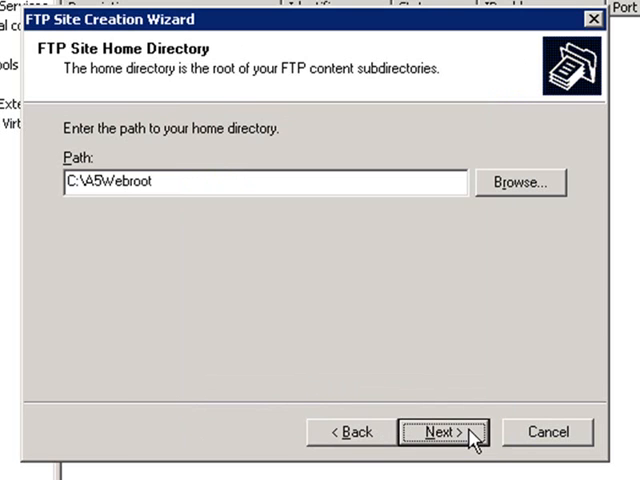
pyautogui.click(444, 432)
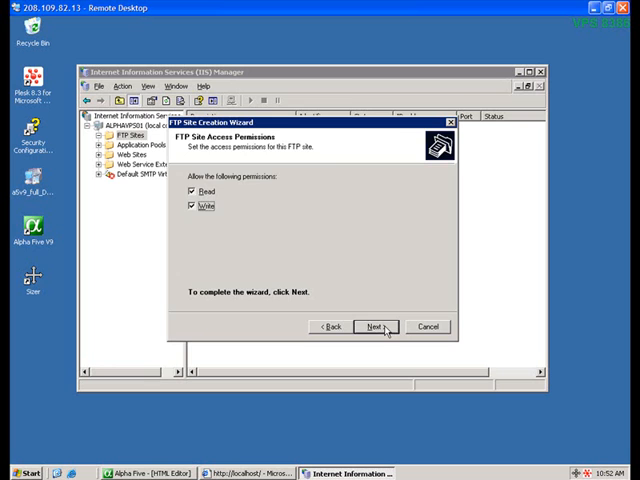
pyautogui.click(374, 326)
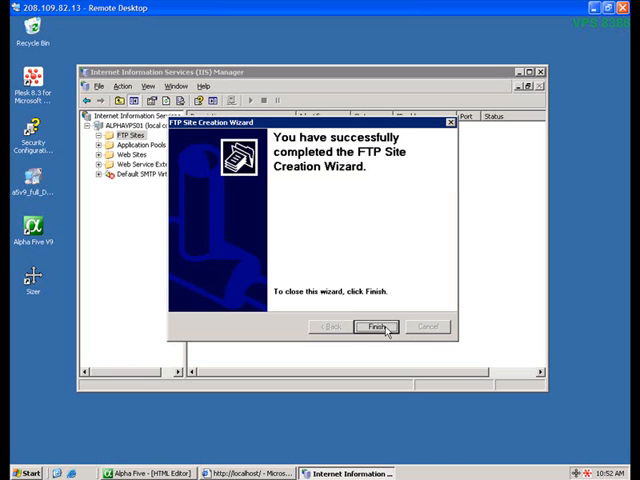
pyautogui.click(376, 326)
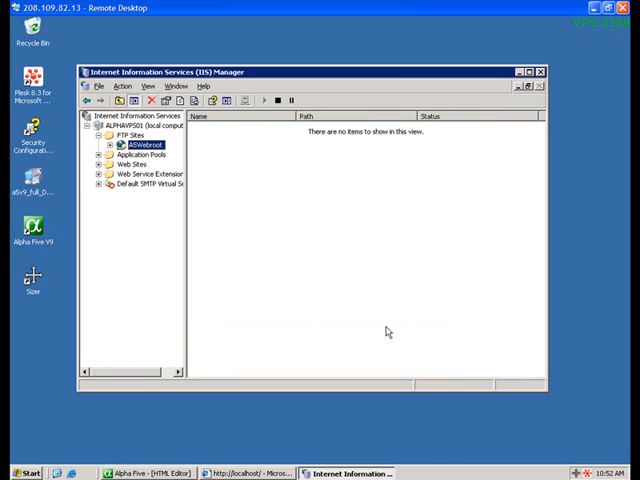
pyautogui.moveTo(238, 232)
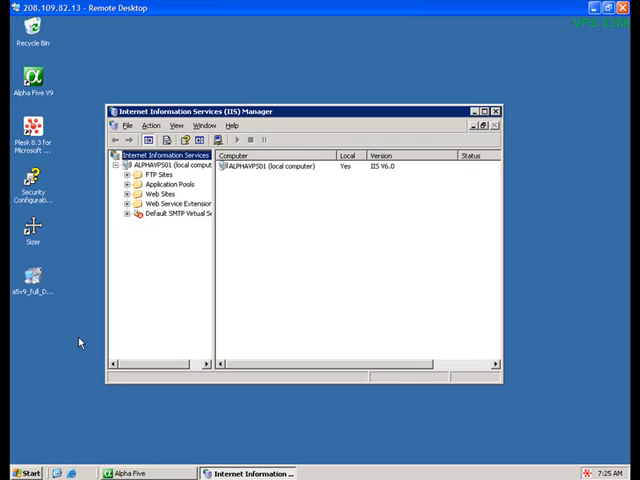
# - In FTP Sites Properties, uncheck Allow anonymous connections, accept the warning and save
pyautogui.rightClick(150, 172)
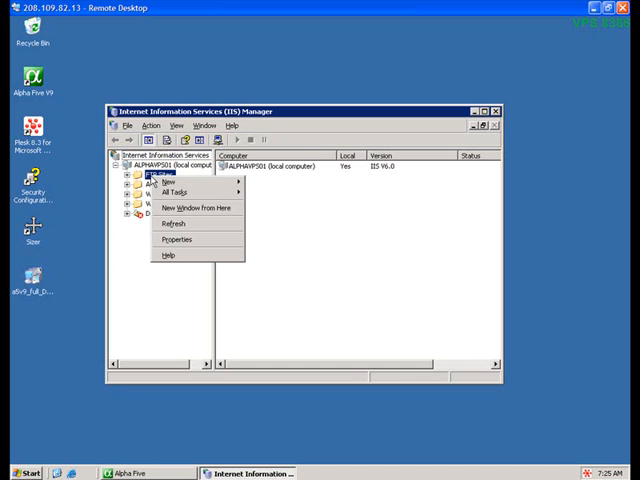
pyautogui.click(176, 240)
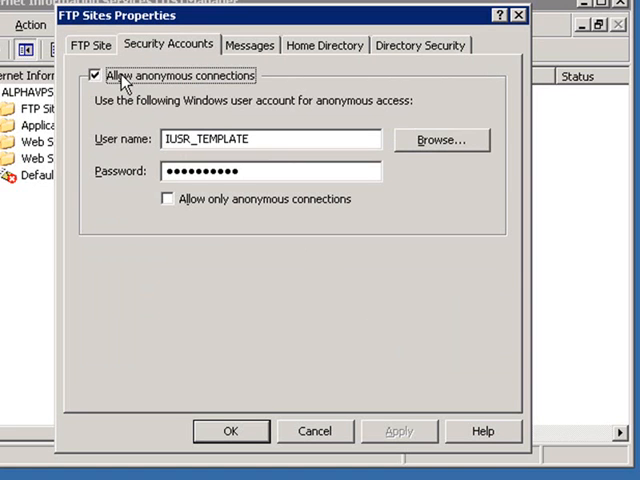
pyautogui.click(94, 76)
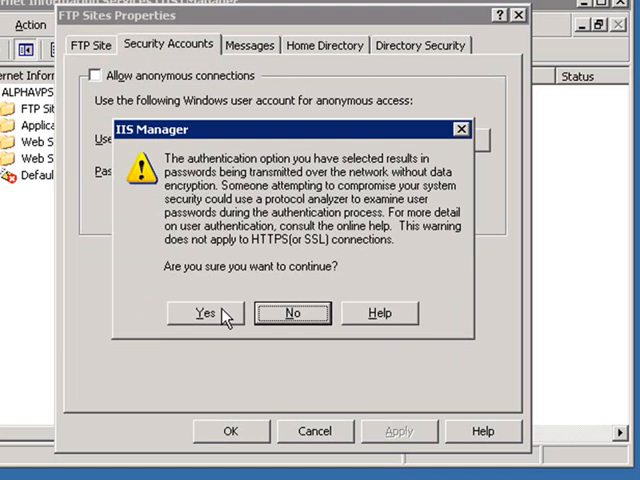
pyautogui.click(208, 312)
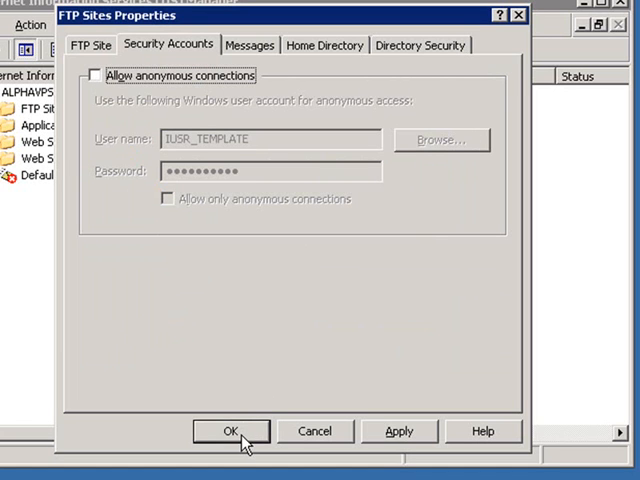
pyautogui.click(230, 432)
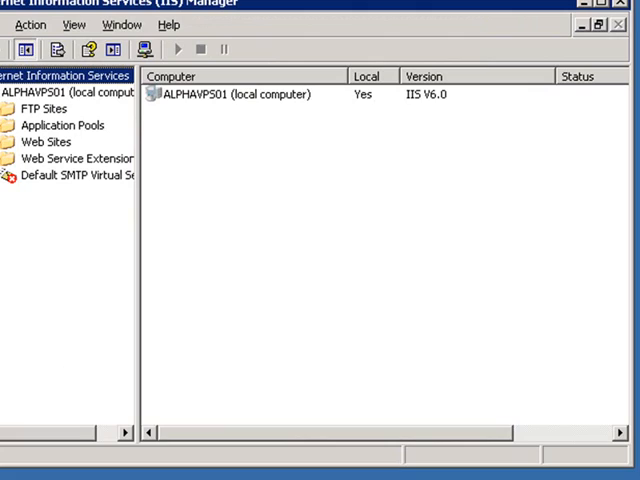